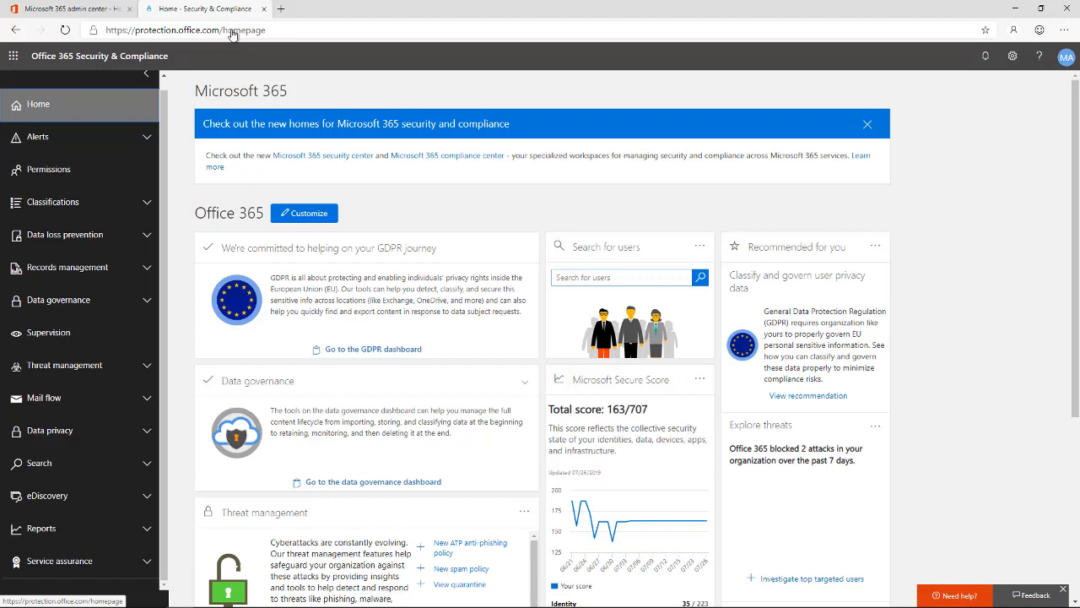
Step: Expand Threat management and open the Policy page listing the email protection policies
click(185, 29)
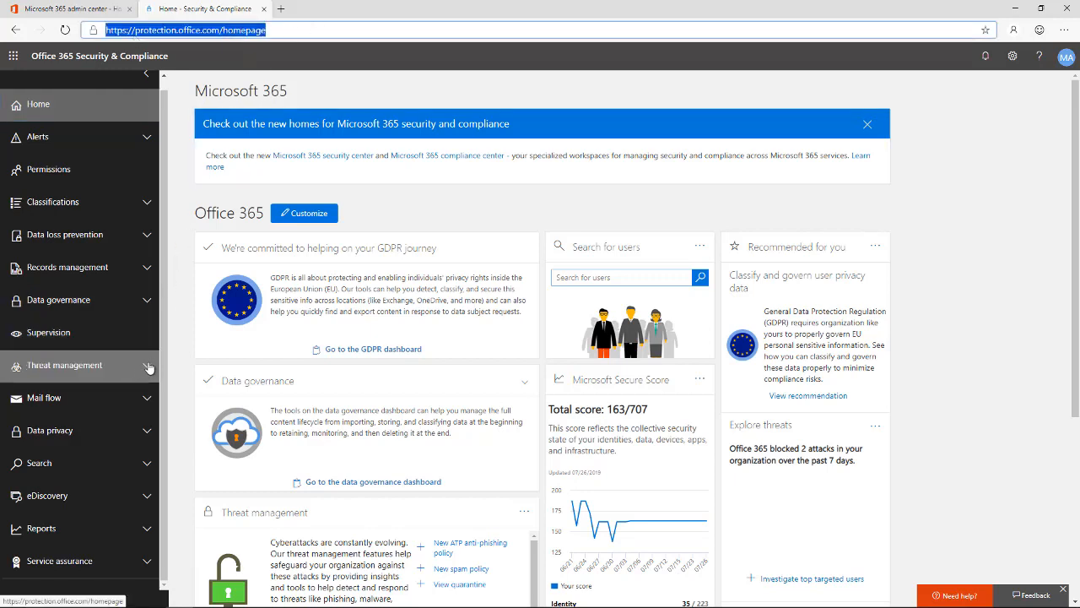
click(64, 364)
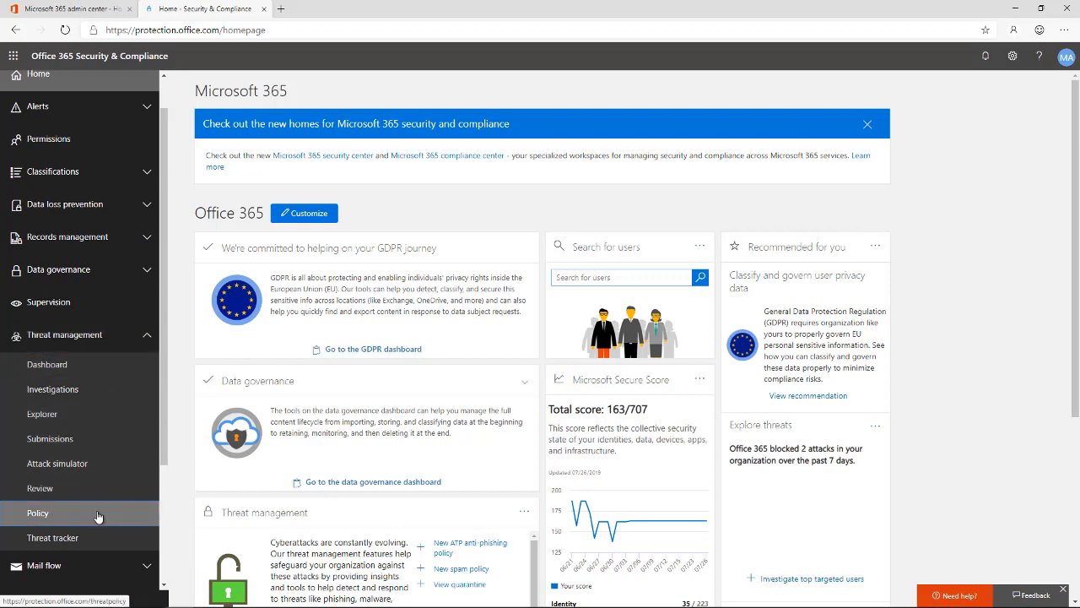
click(38, 513)
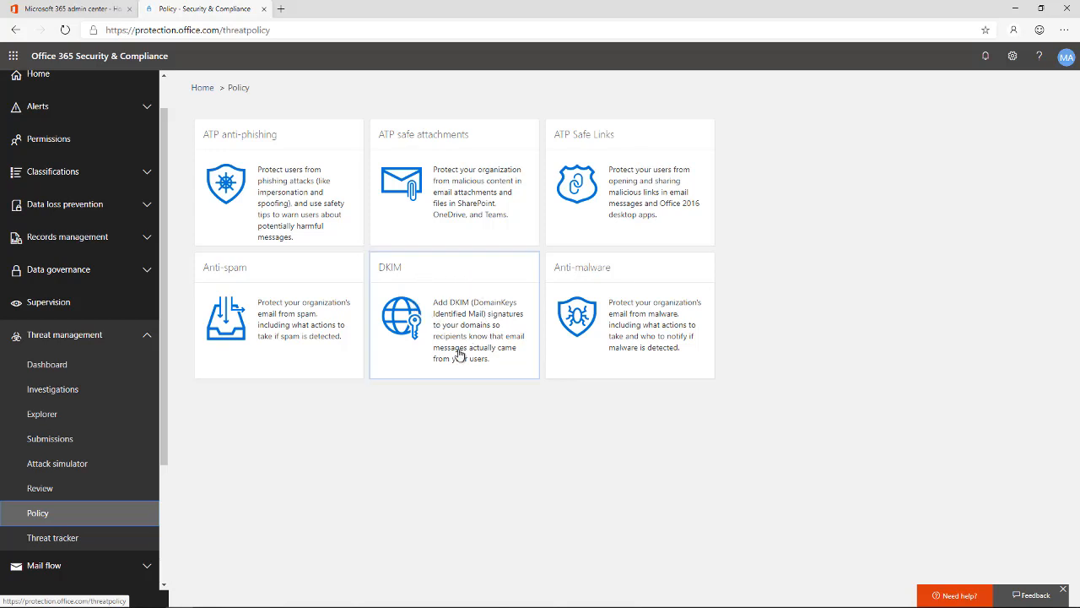
Step: Open the DKIM settings and select kmartins.com to view its disabled signing status
click(453, 329)
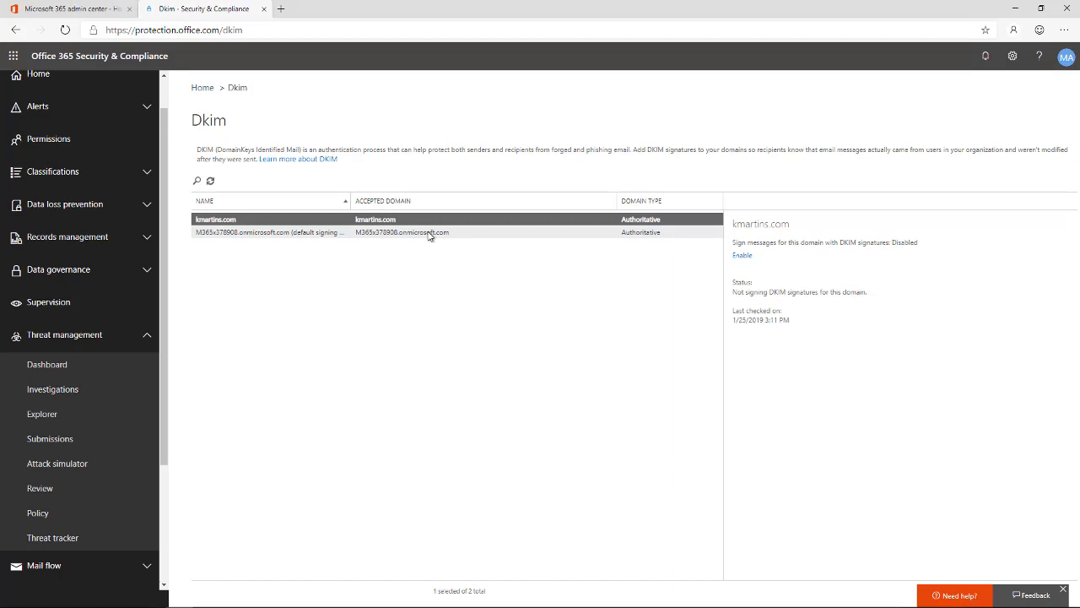
mouse_move(421, 233)
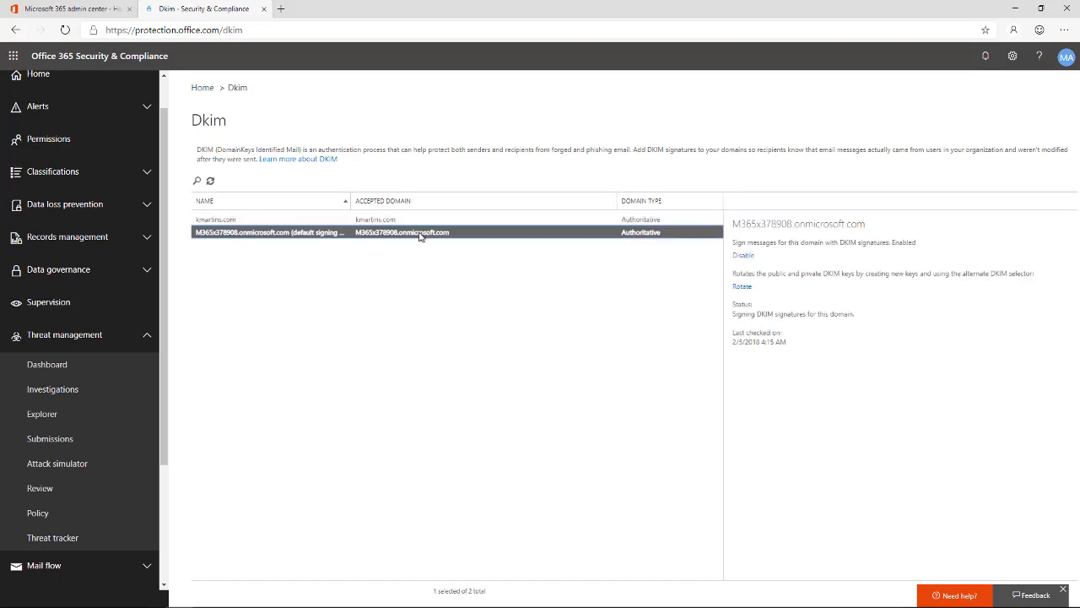
mouse_move(746, 269)
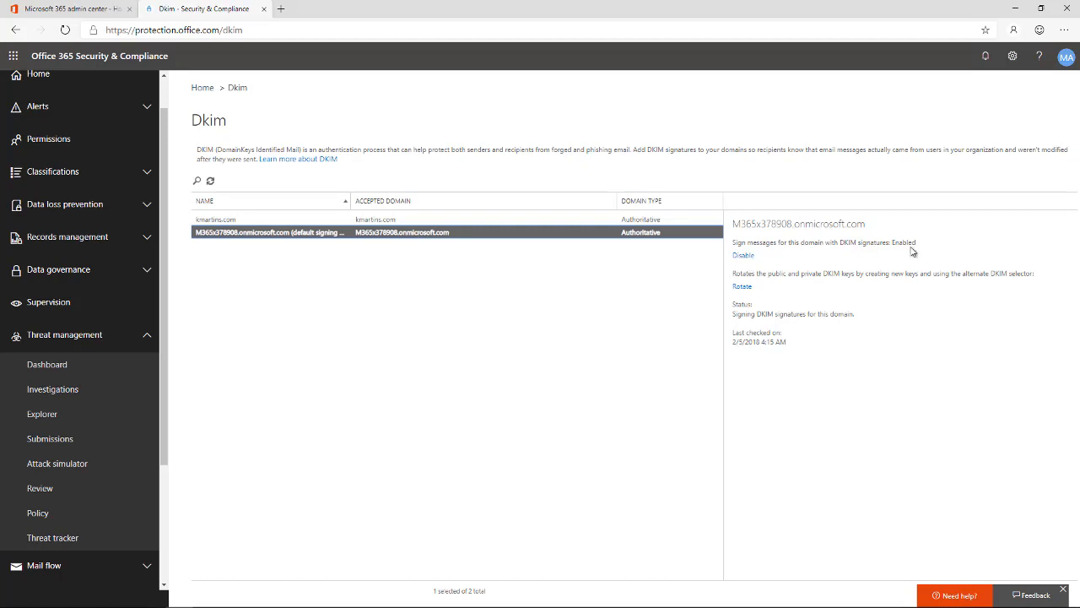
mouse_move(435, 269)
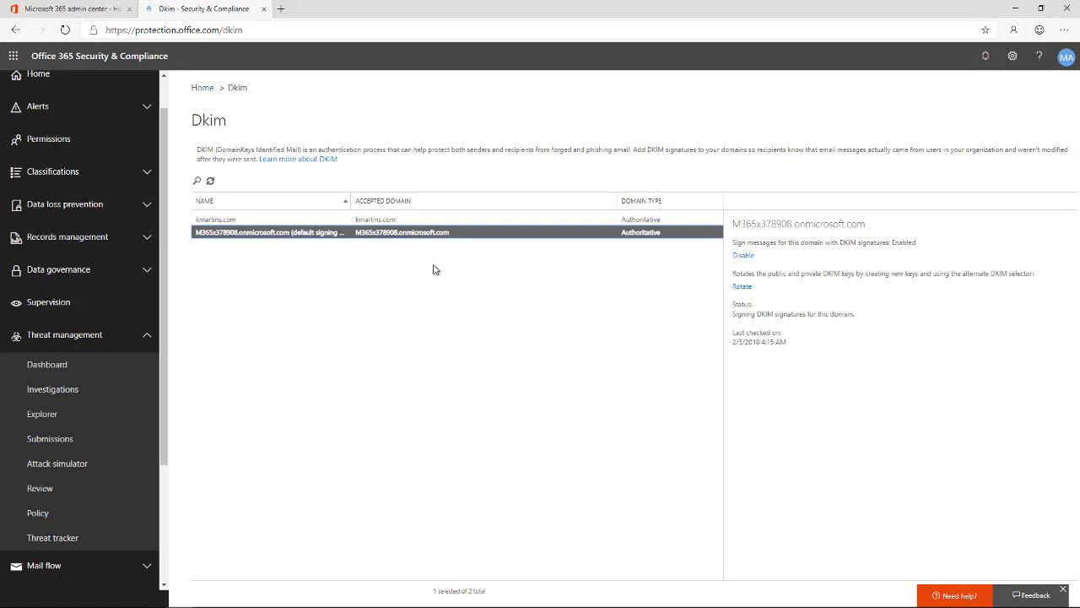
mouse_move(421, 221)
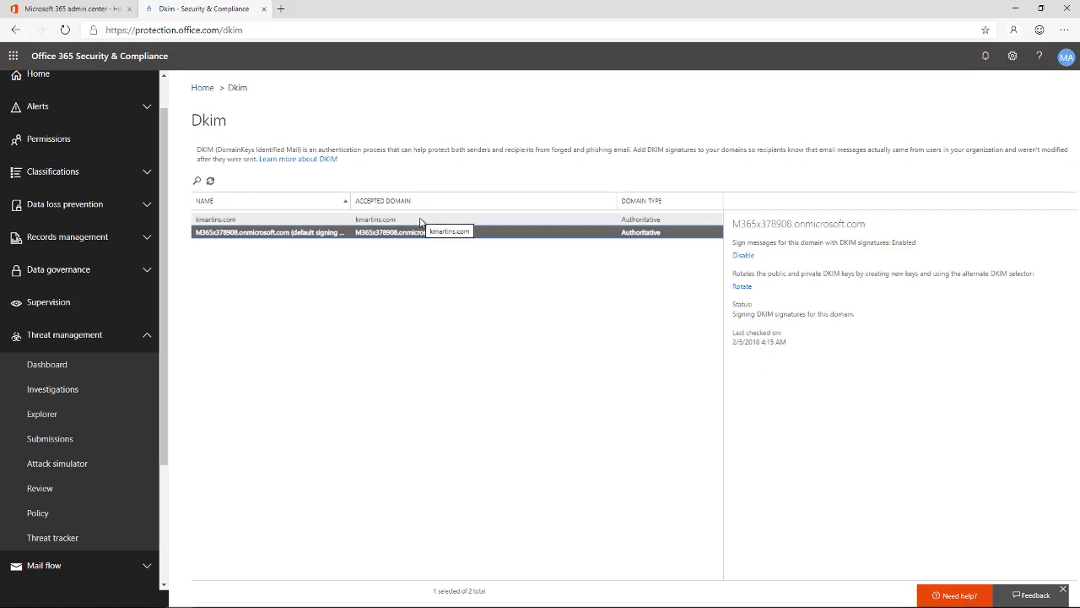
click(216, 220)
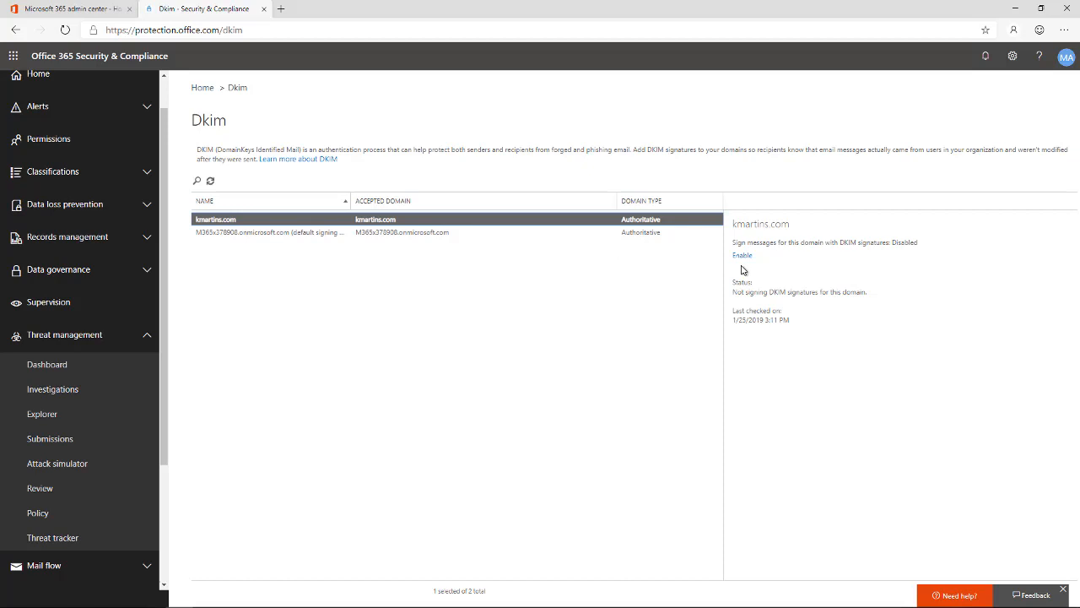
Step: Try enabling DKIM for kmartins.com, producing the message requiring two CNAME records
click(741, 255)
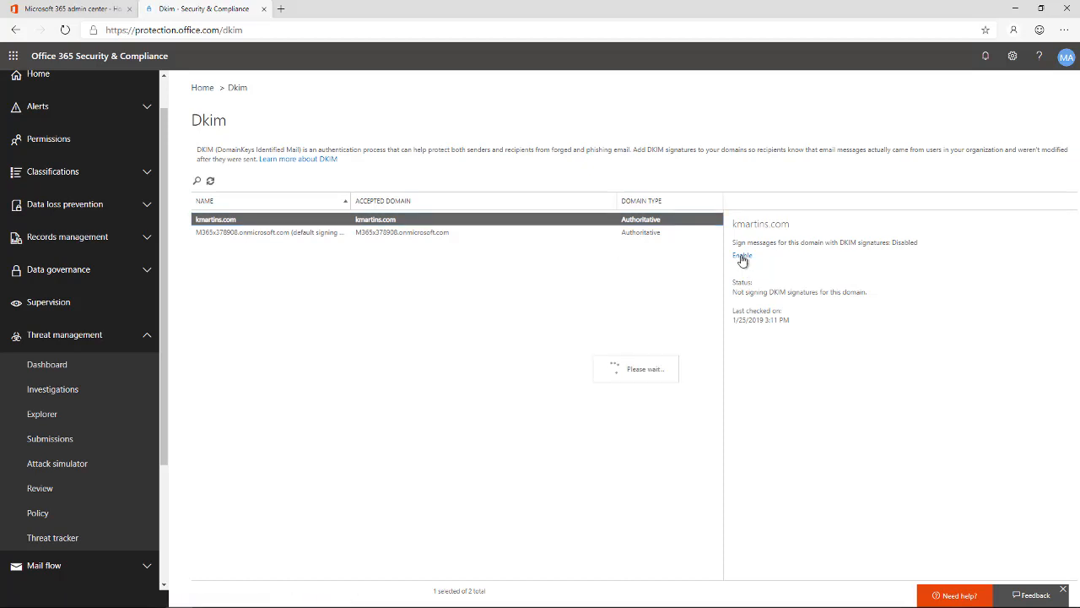
click(742, 255)
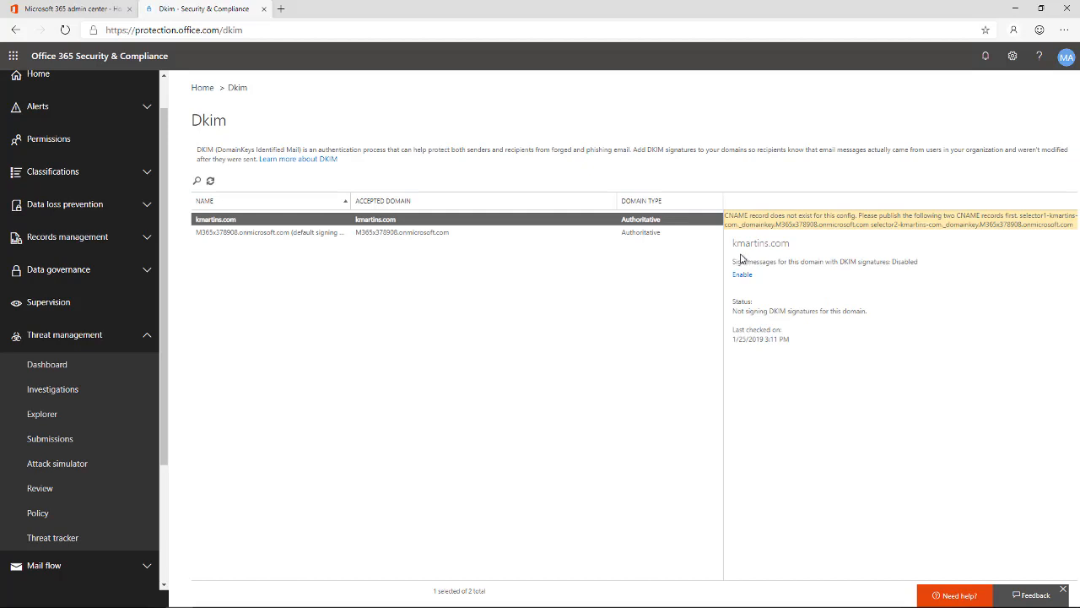
mouse_move(827, 276)
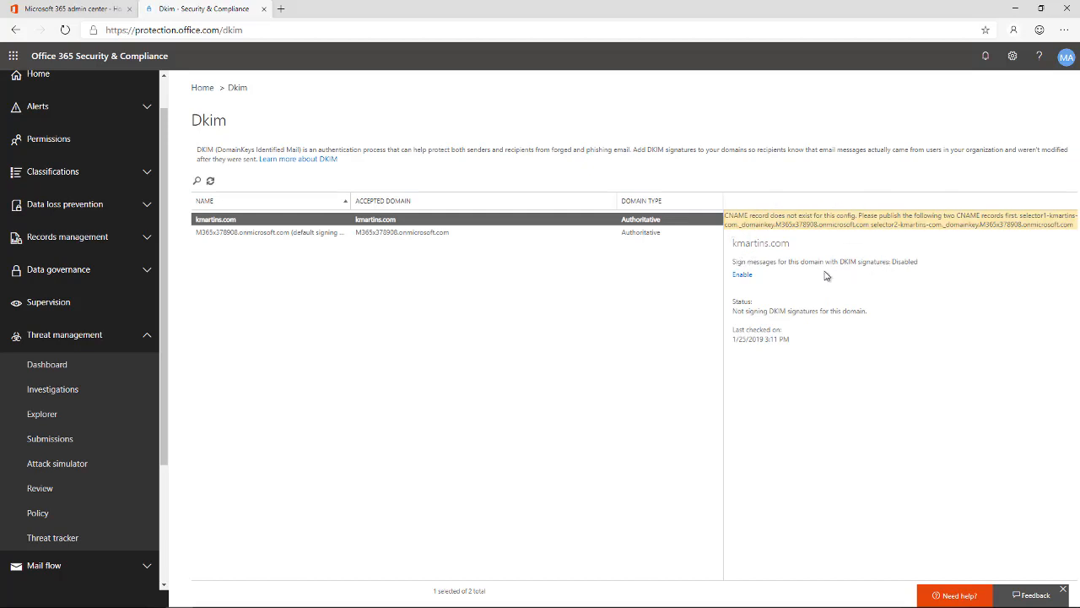
mouse_move(1069, 259)
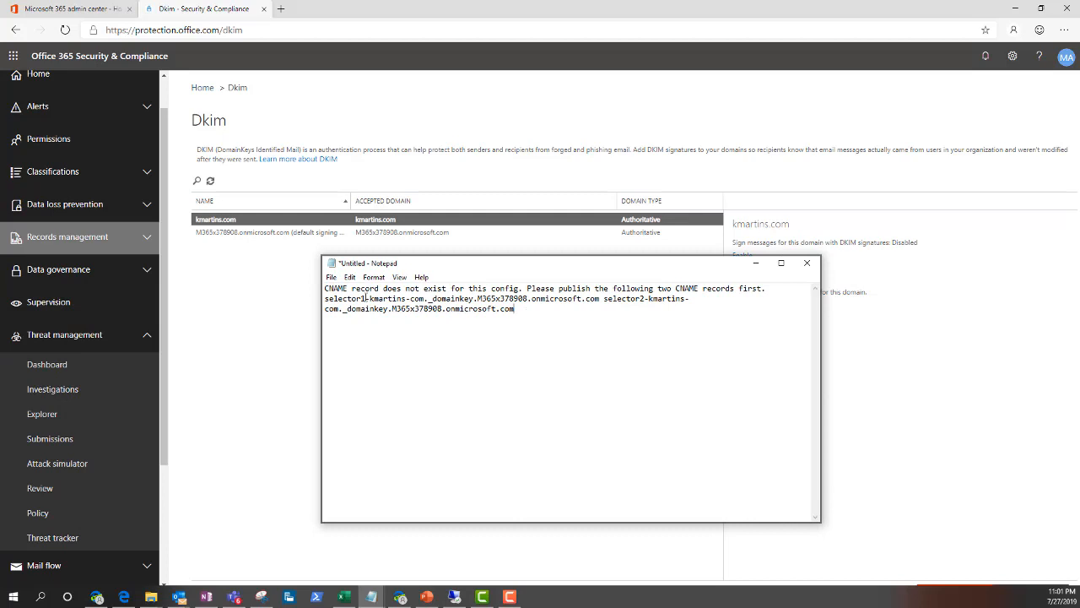
Step: Put the selector1 and selector2 CNAME records on separate Notepad lines, then start a new tab
key(enter)
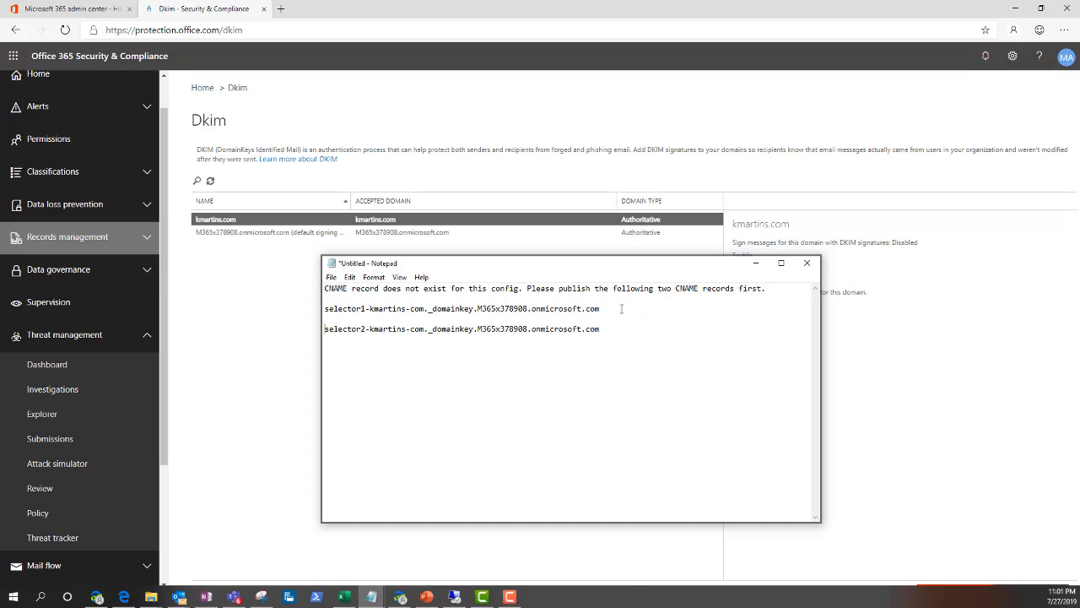
click(281, 9)
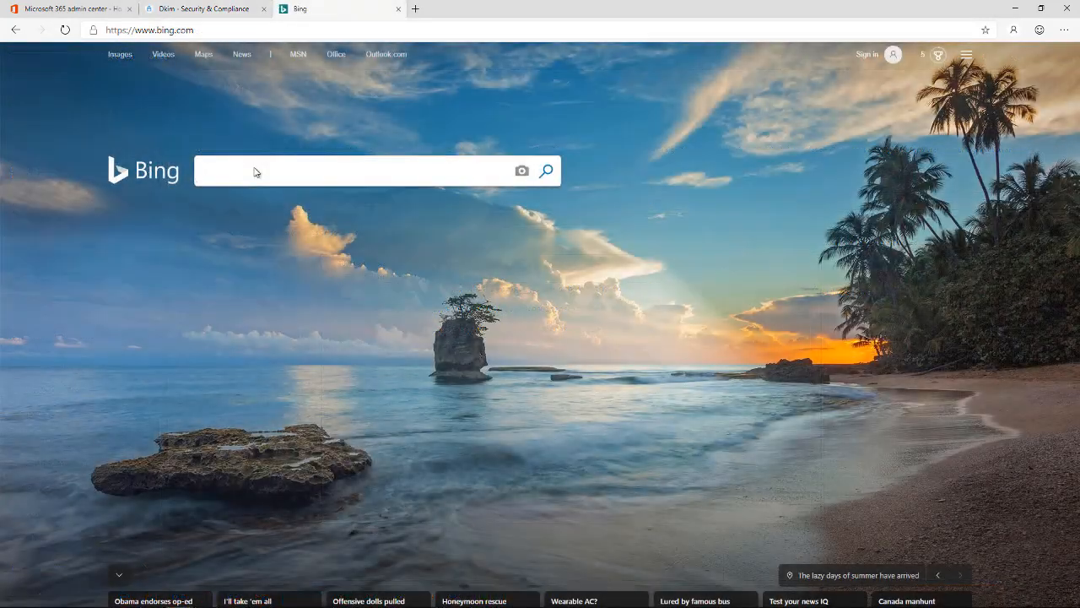
Step: Go to godaddy and open Manage Domains to reach KMARTINS.COM's DNS records
click(151, 30)
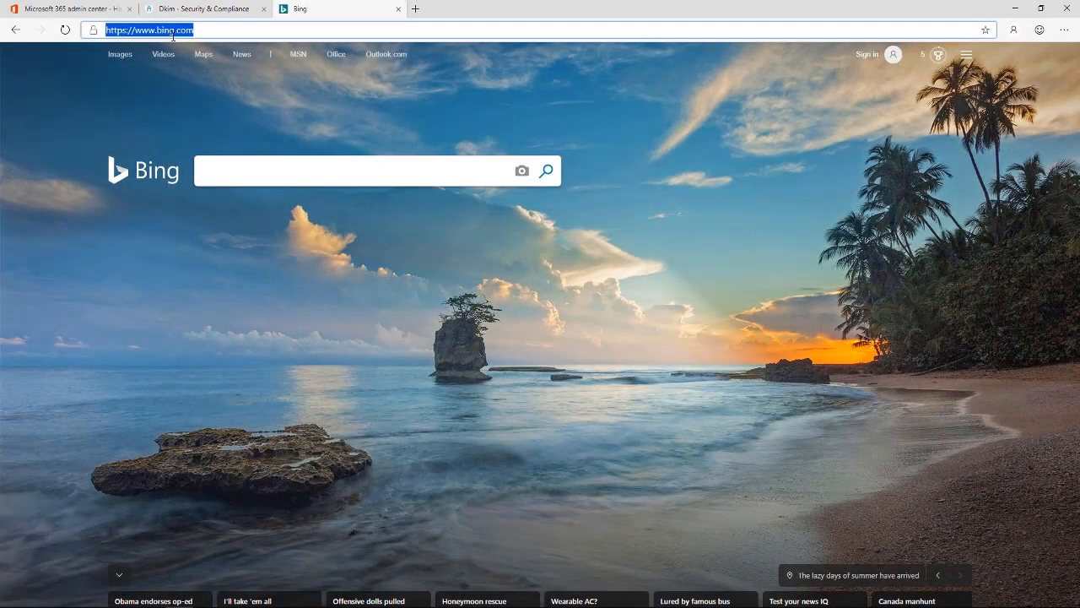
text(godaddy)
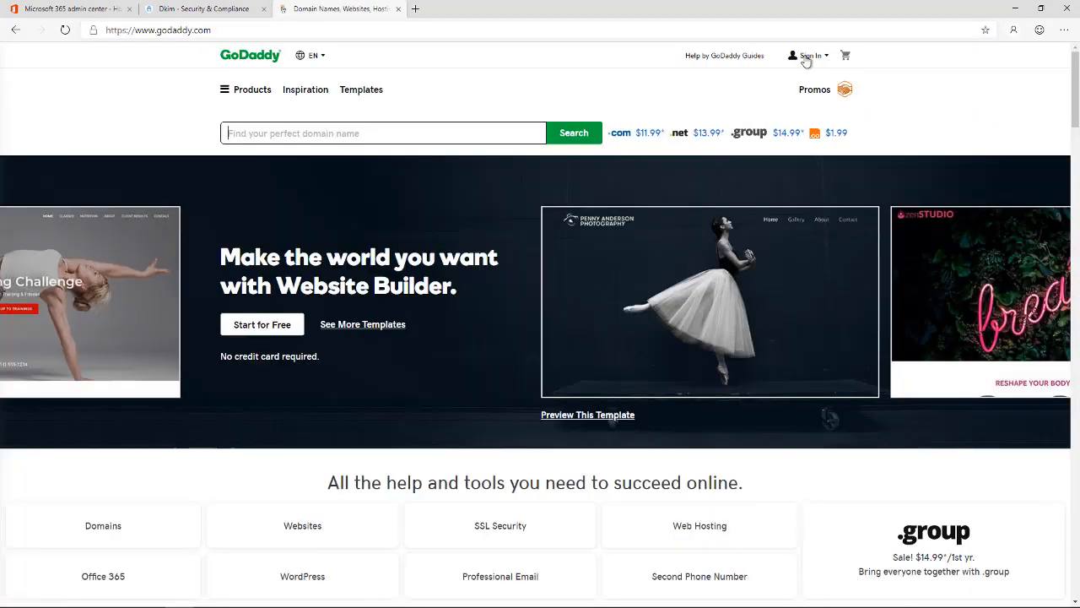
click(806, 56)
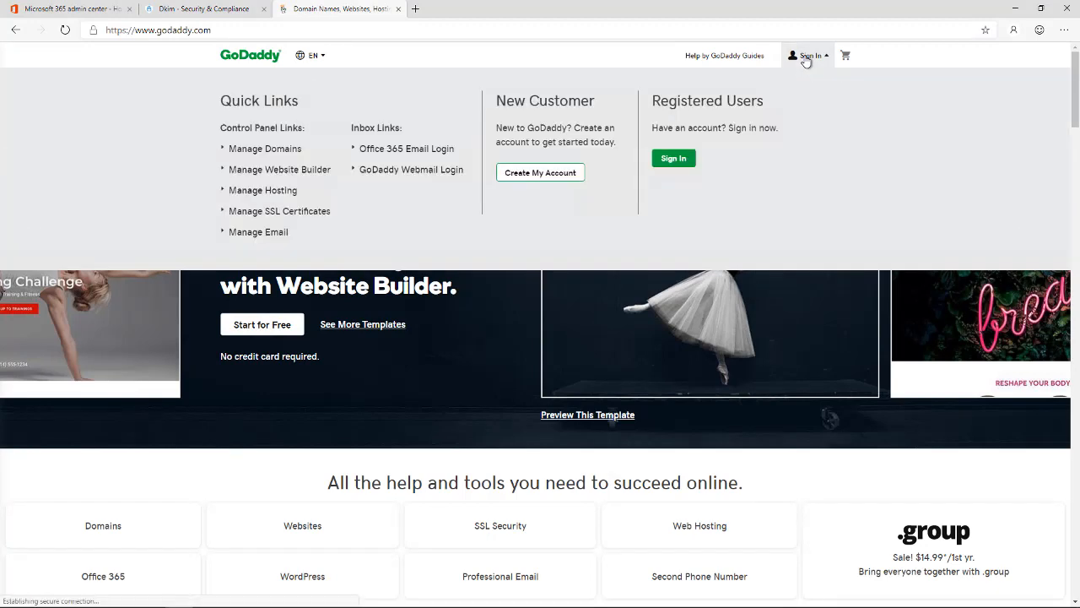
click(672, 158)
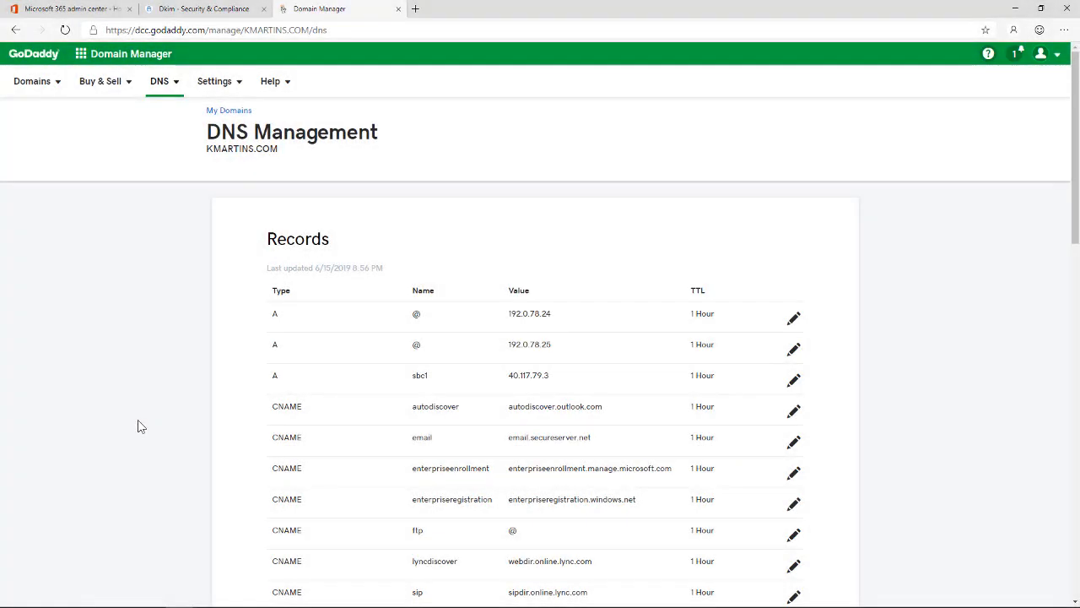
mouse_move(283, 125)
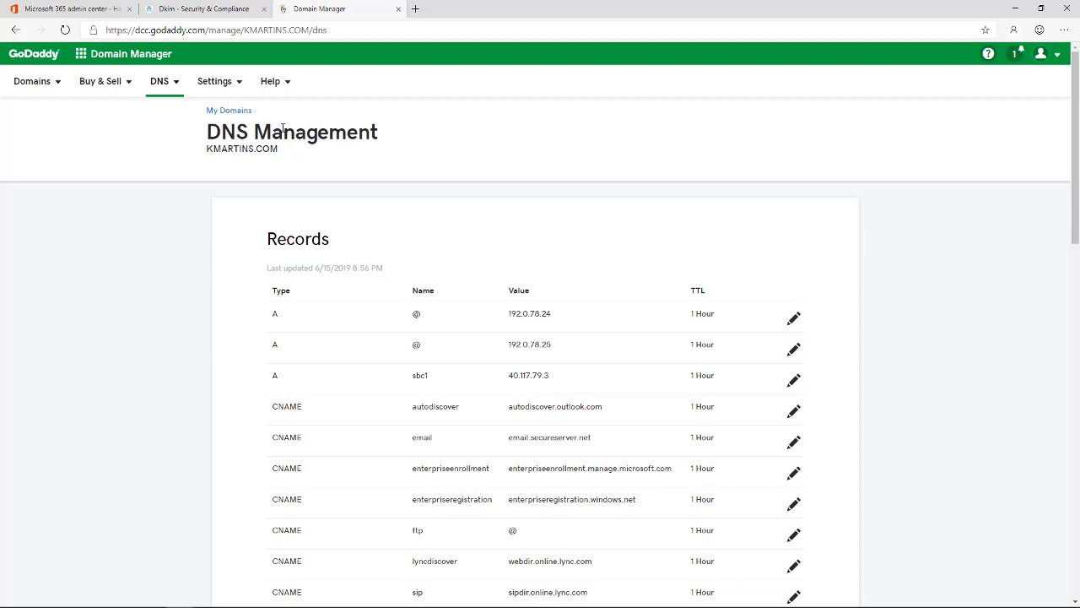
Step: Add and save a CNAME record selector1._domainkey pointing to its 365x378908.onmicrosoft.com domainkey target
scroll(down, 3)
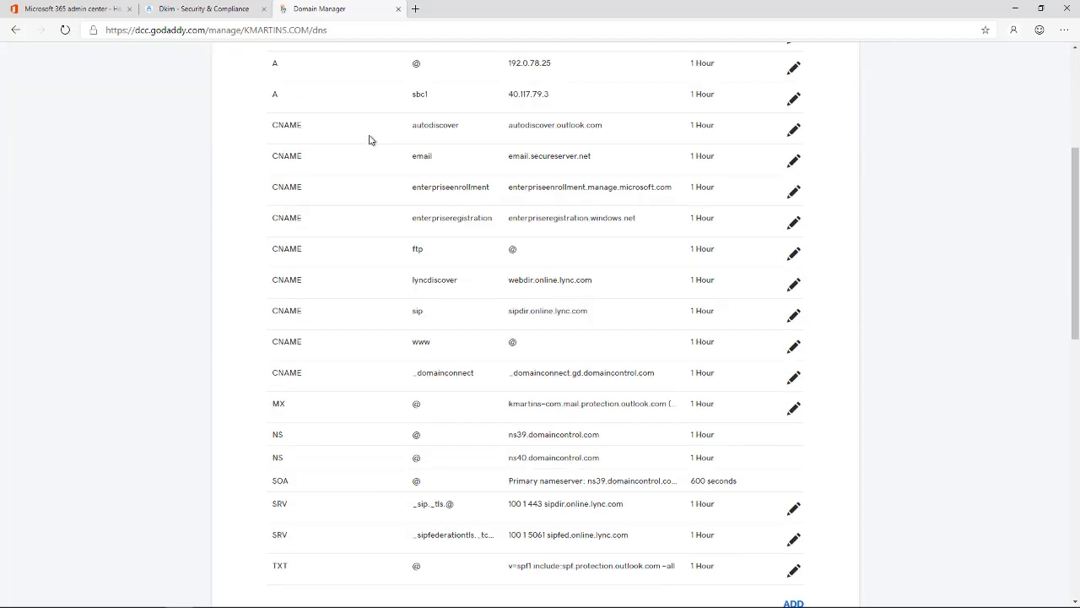
scroll(down, 3)
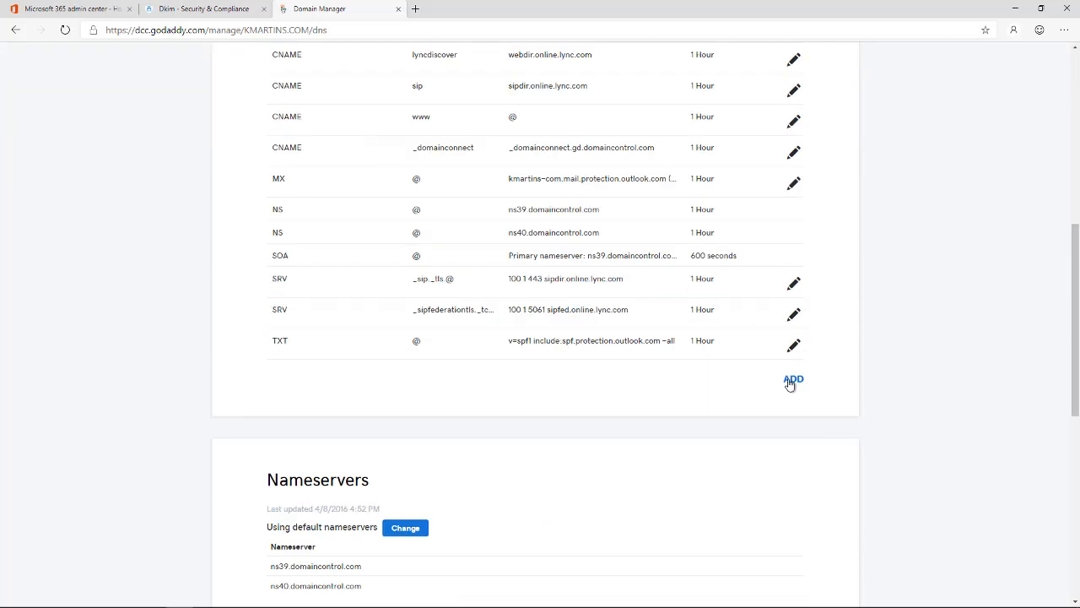
click(793, 379)
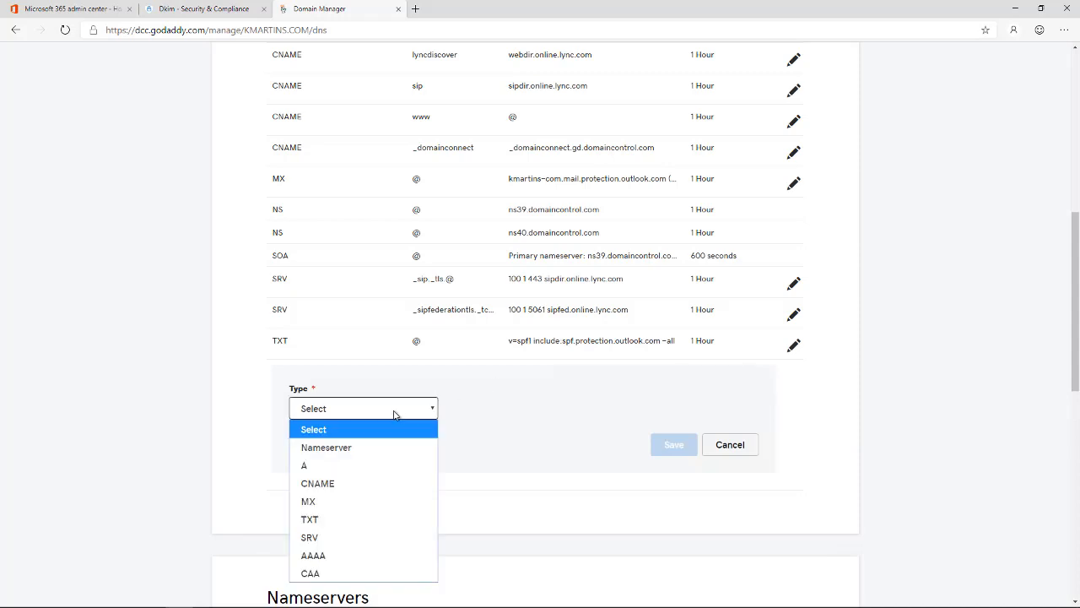
click(318, 483)
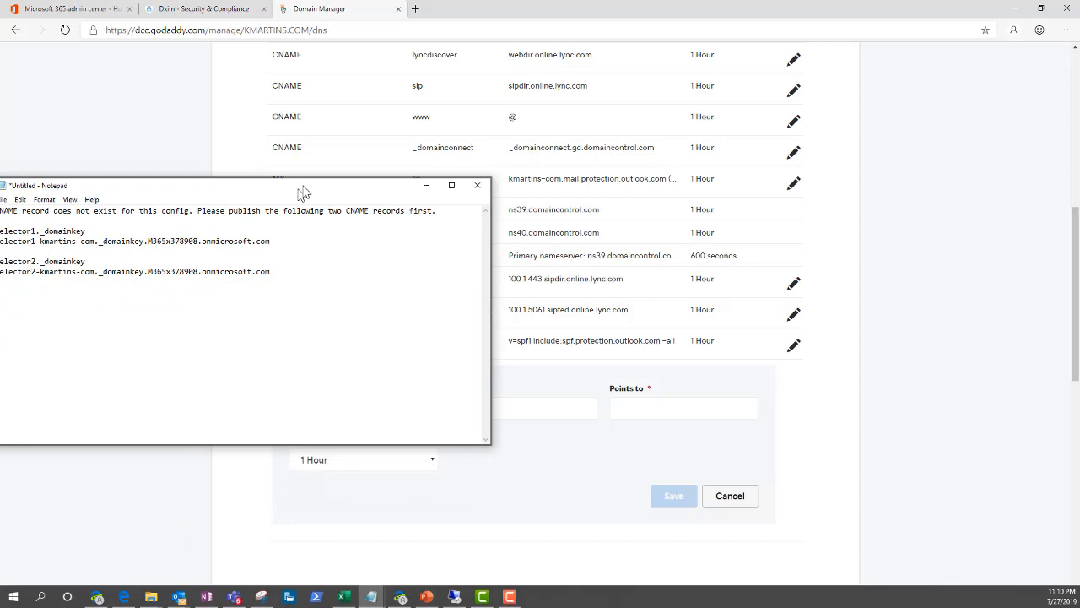
drag(304, 185, 304, 86)
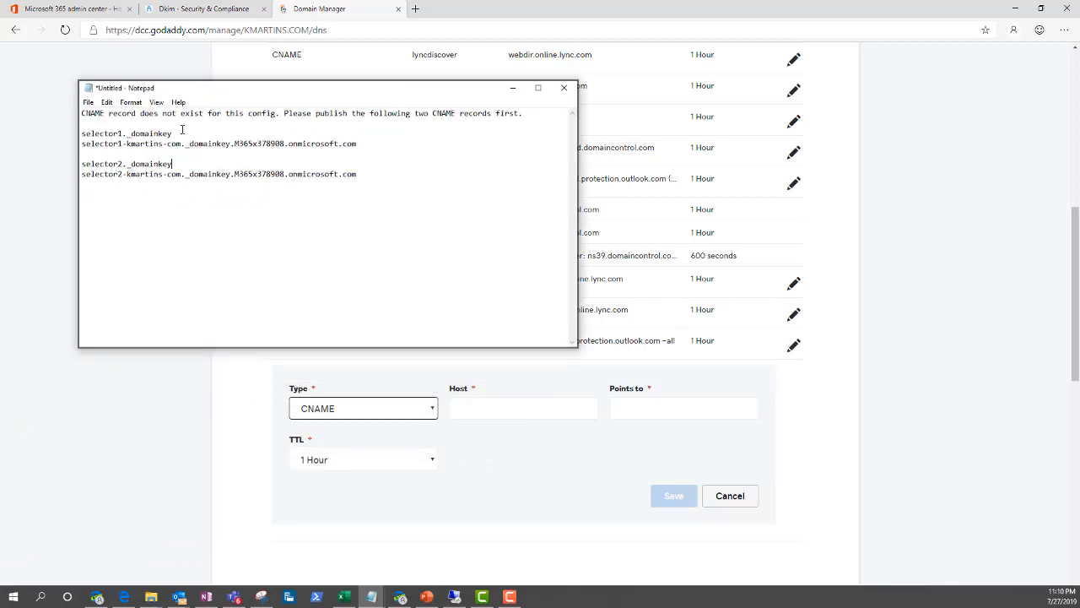
double_click(127, 134)
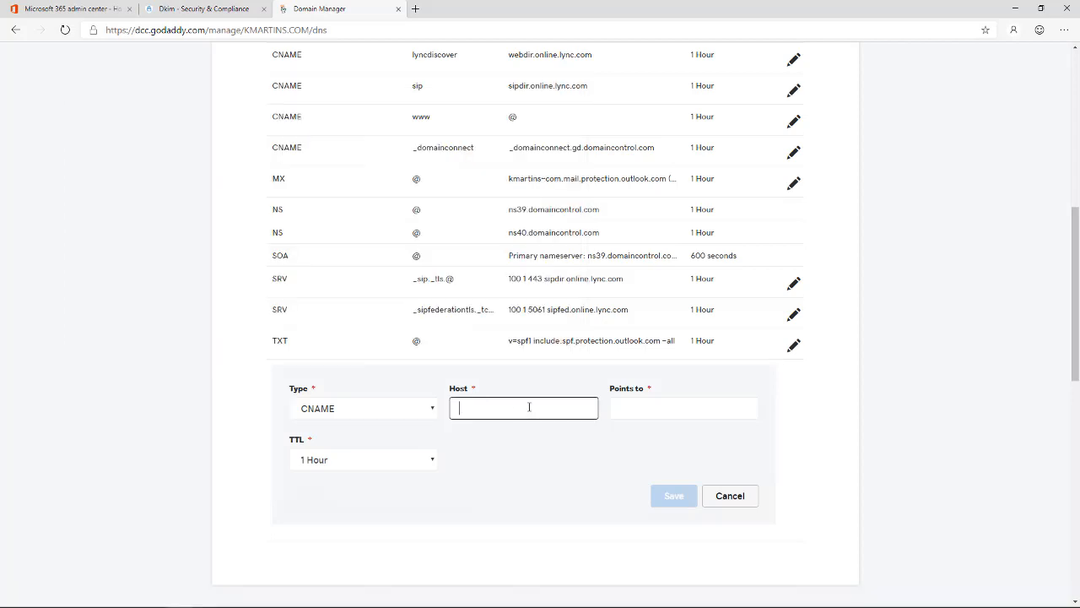
text(selector1._domainkey)
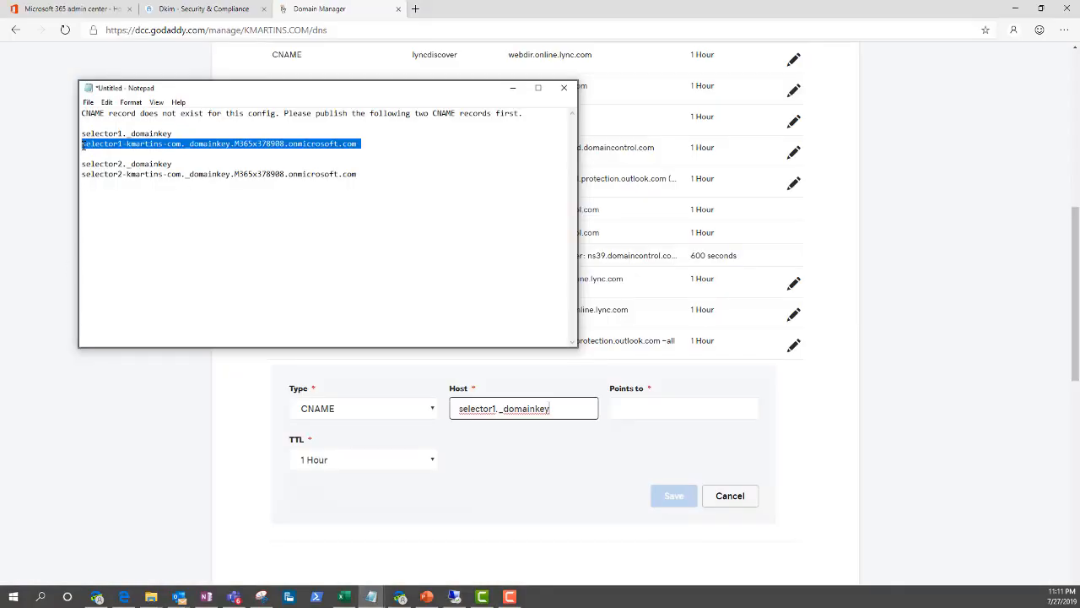
mouse_move(573, 398)
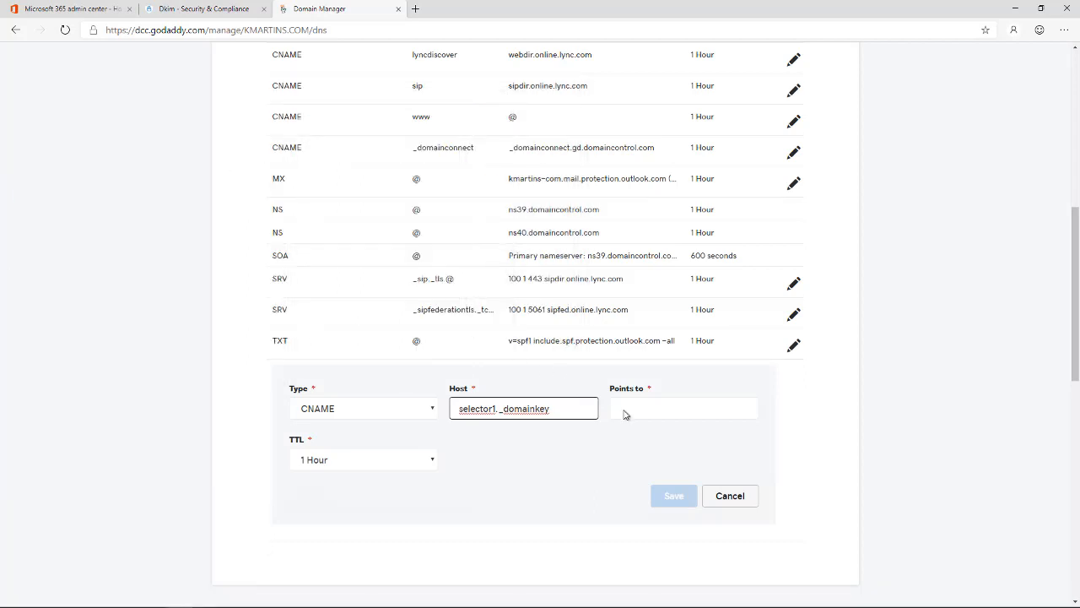
text(365x378908.onmicrosoft.com)
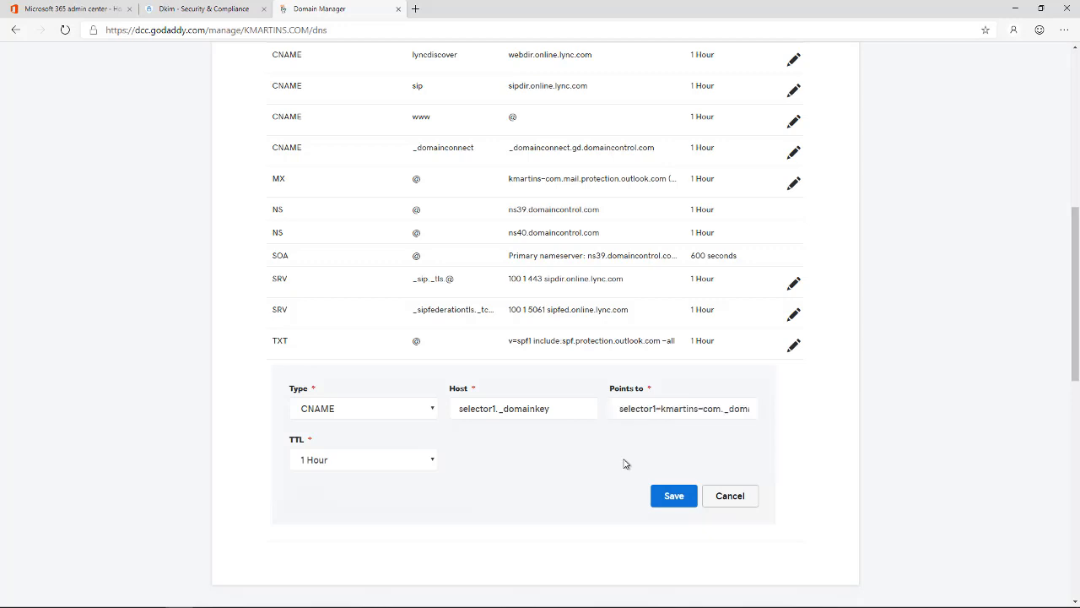
click(673, 496)
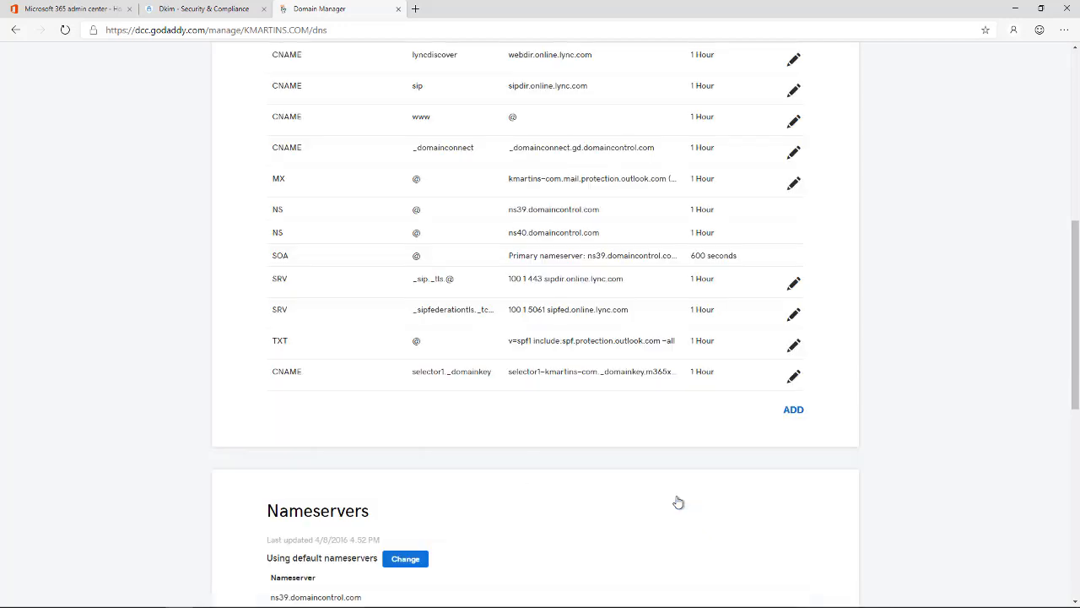
mouse_move(786, 421)
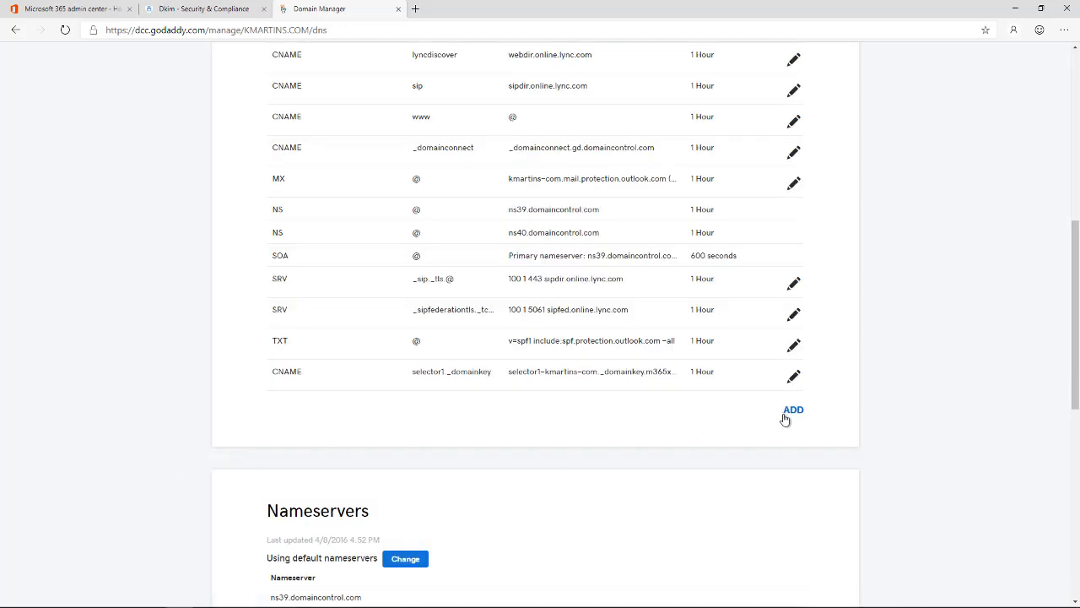
Step: Add and save a CNAME record for selector2._domainkey pointing to its domainkey target
click(793, 410)
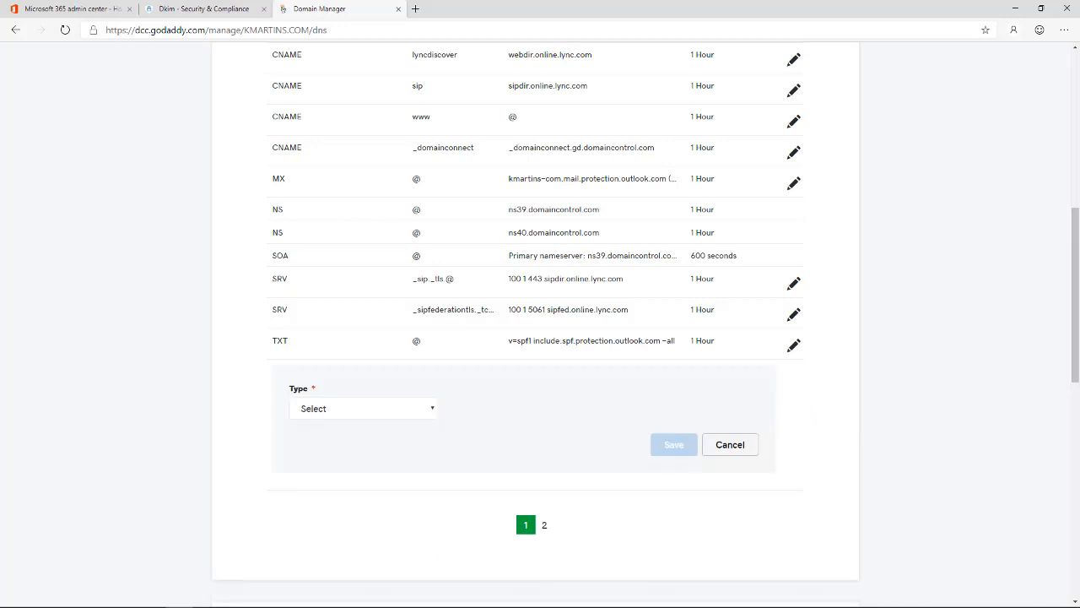
mouse_move(124, 359)
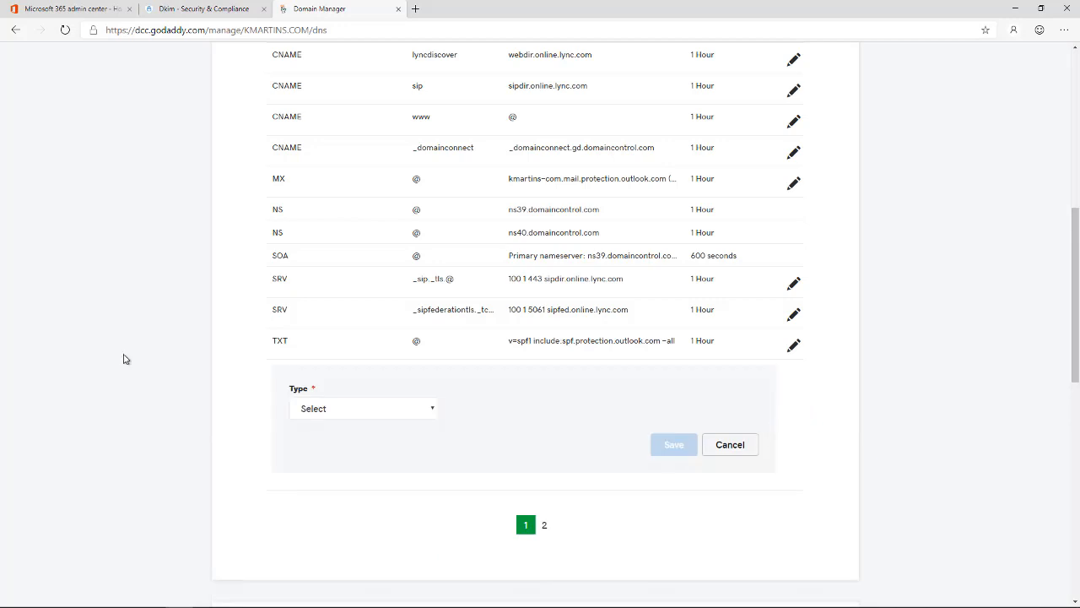
click(363, 407)
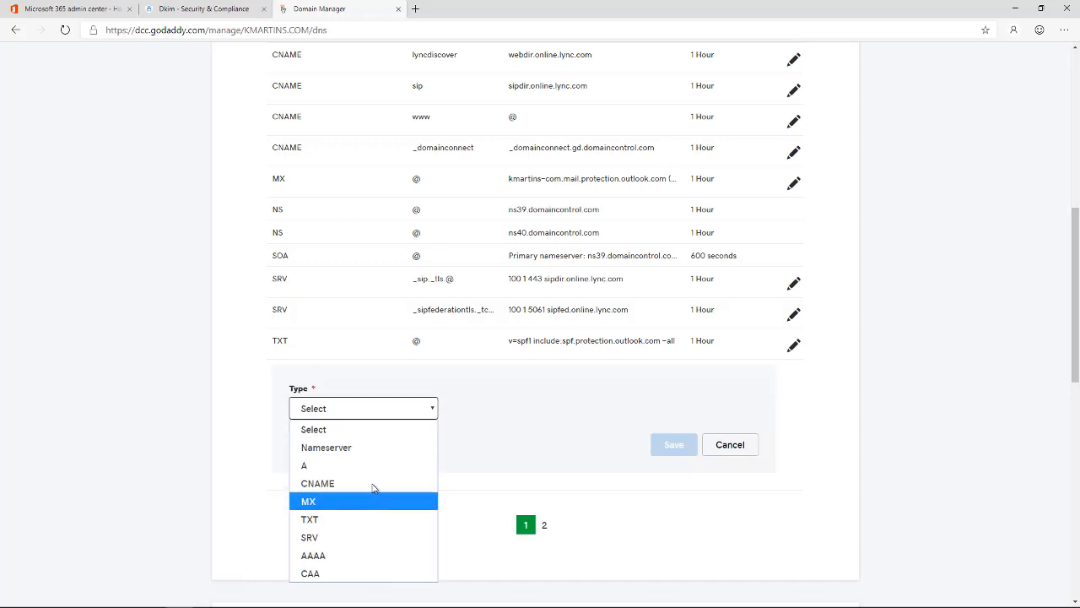
click(317, 483)
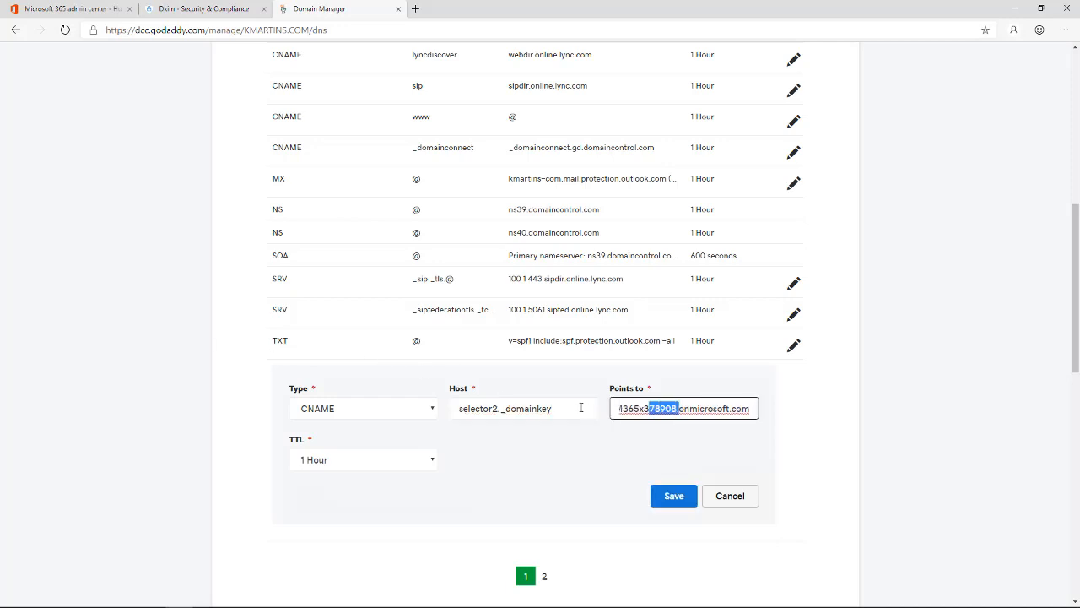
click(673, 496)
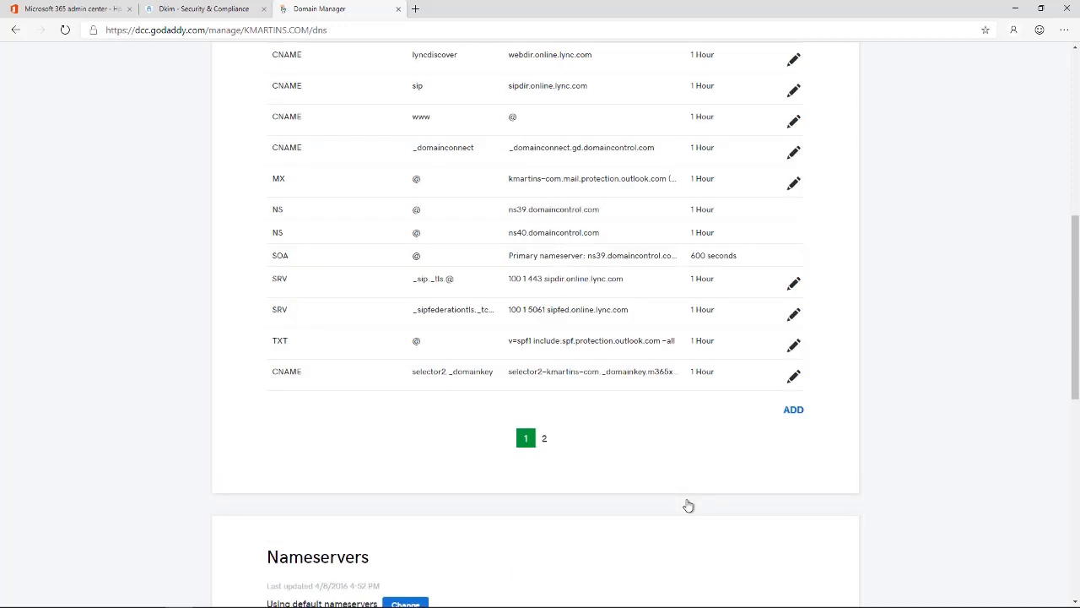
Step: Run an MxToolbox DKIM Lookup for selector1 and confirm it is published, valid, with a public key
click(472, 8)
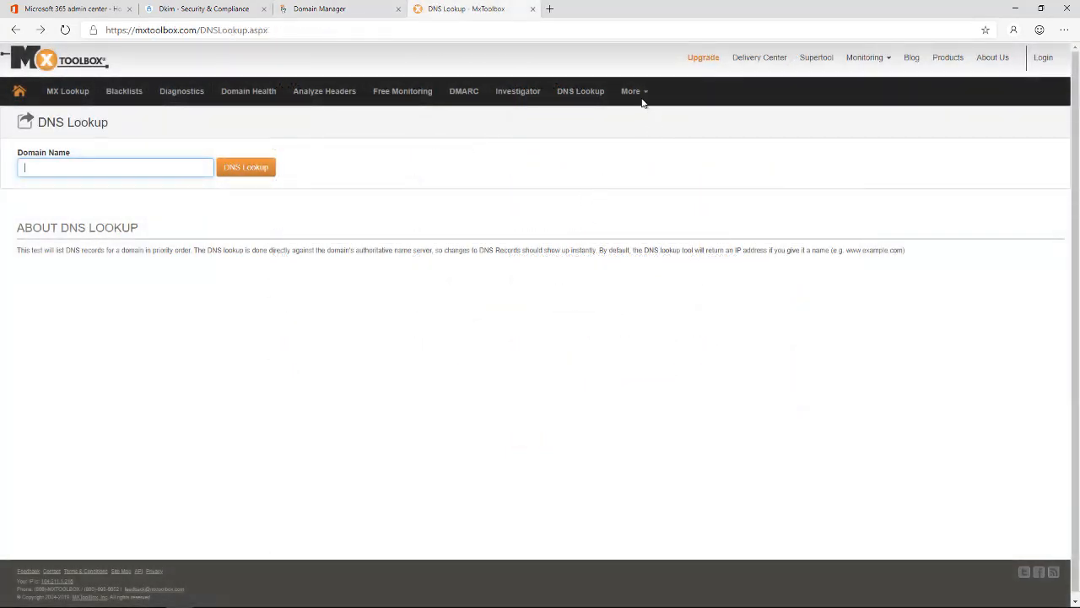
click(337, 29)
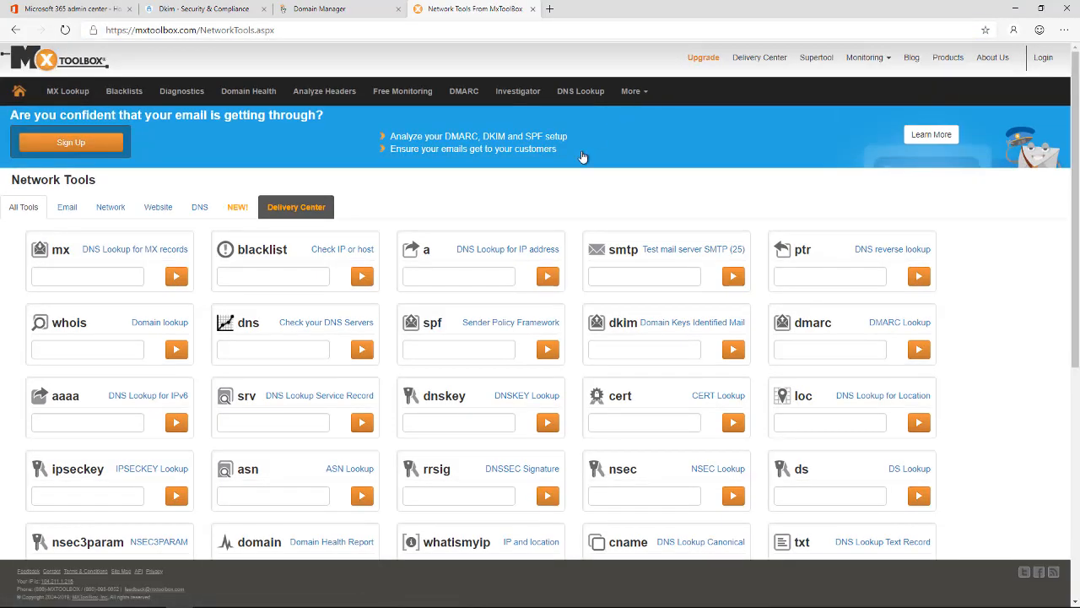
click(644, 348)
text(selector1-kmartins-com._do)
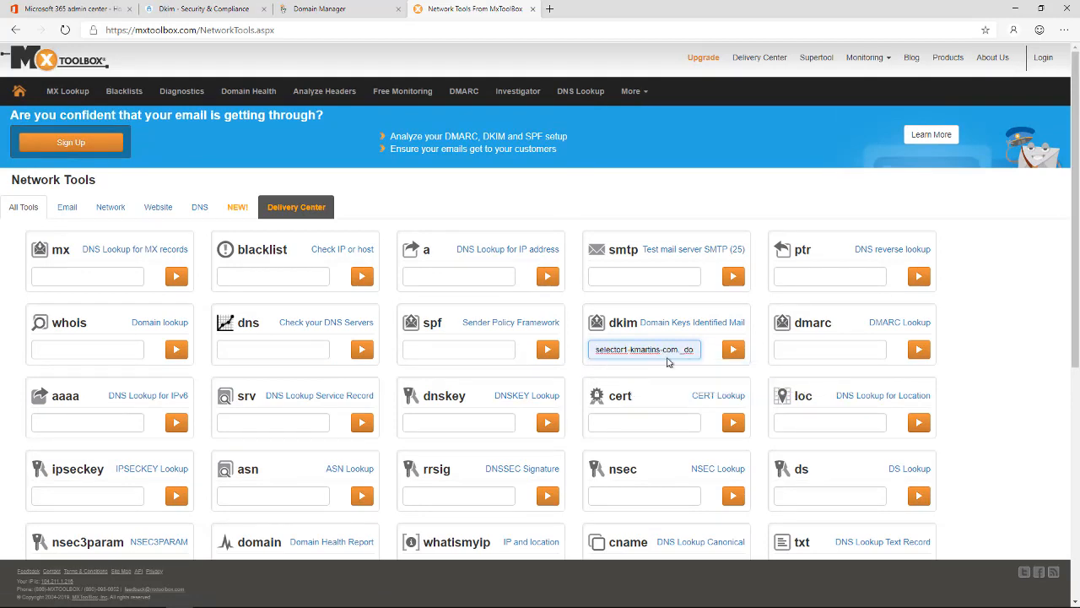
click(733, 349)
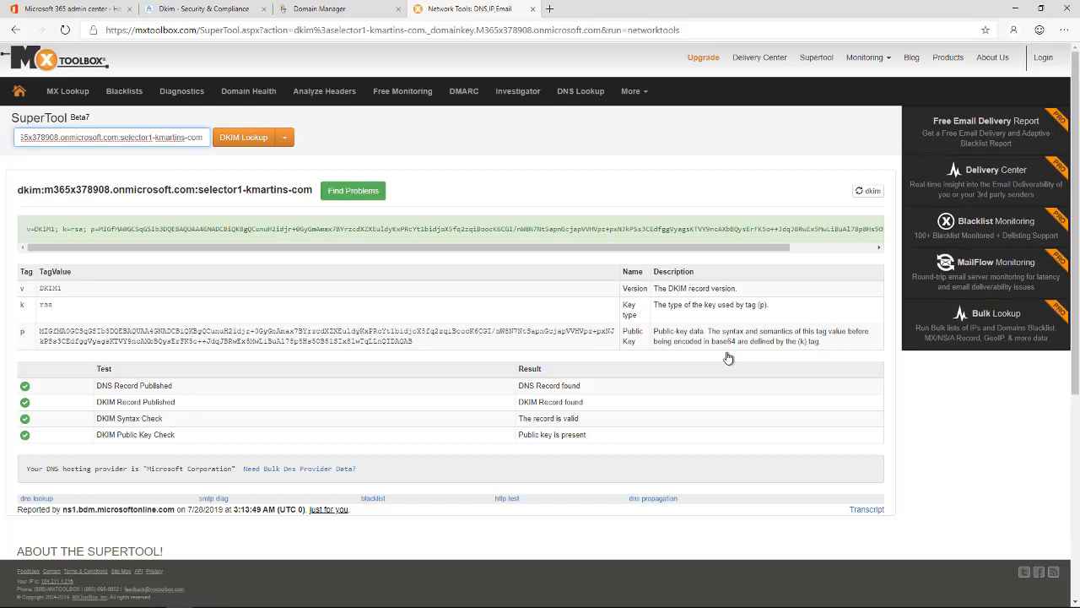
mouse_move(60, 397)
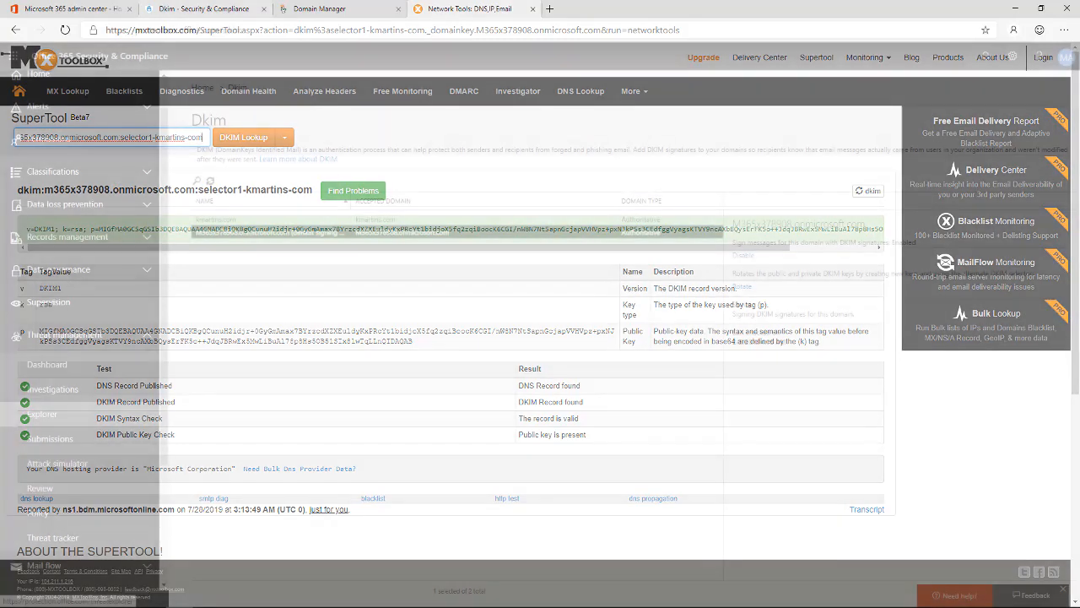
Step: Return to the DKIM page and enable signing for kmartins.com
click(202, 9)
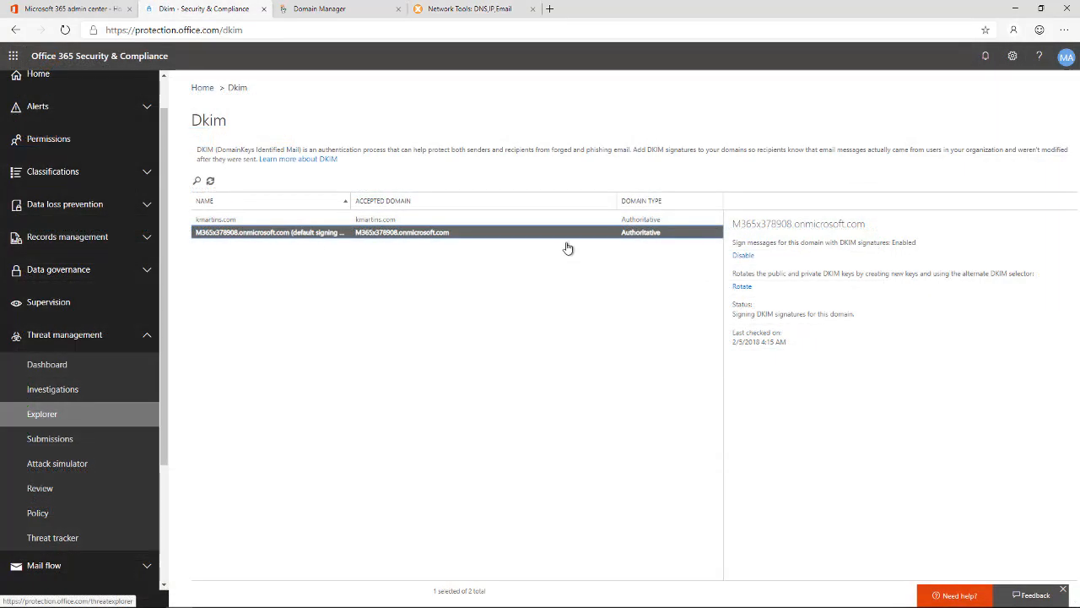
mouse_move(581, 224)
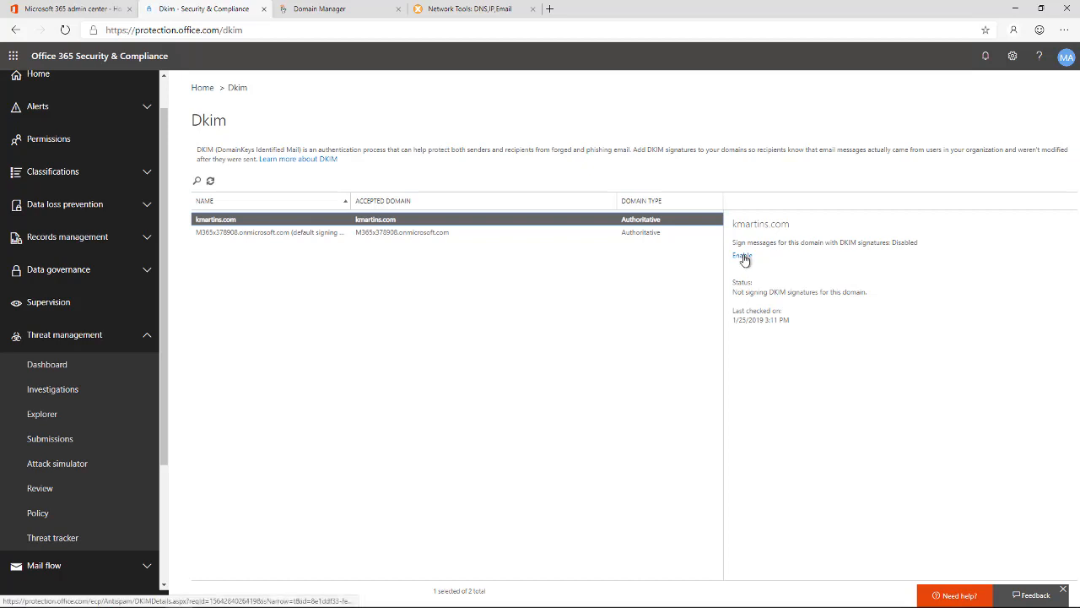
click(742, 255)
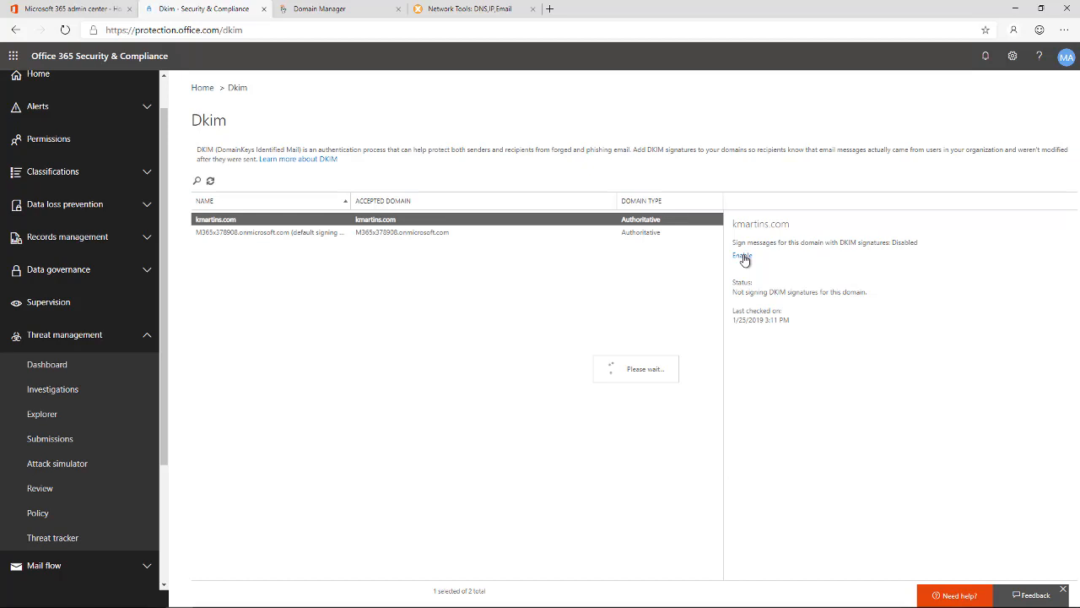
click(742, 255)
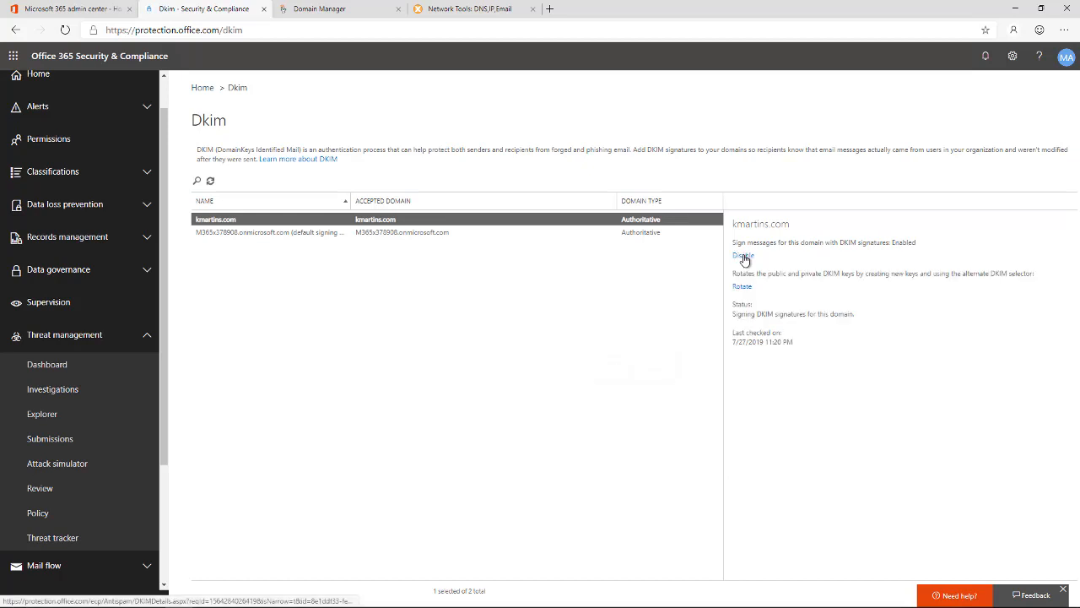
mouse_move(852, 299)
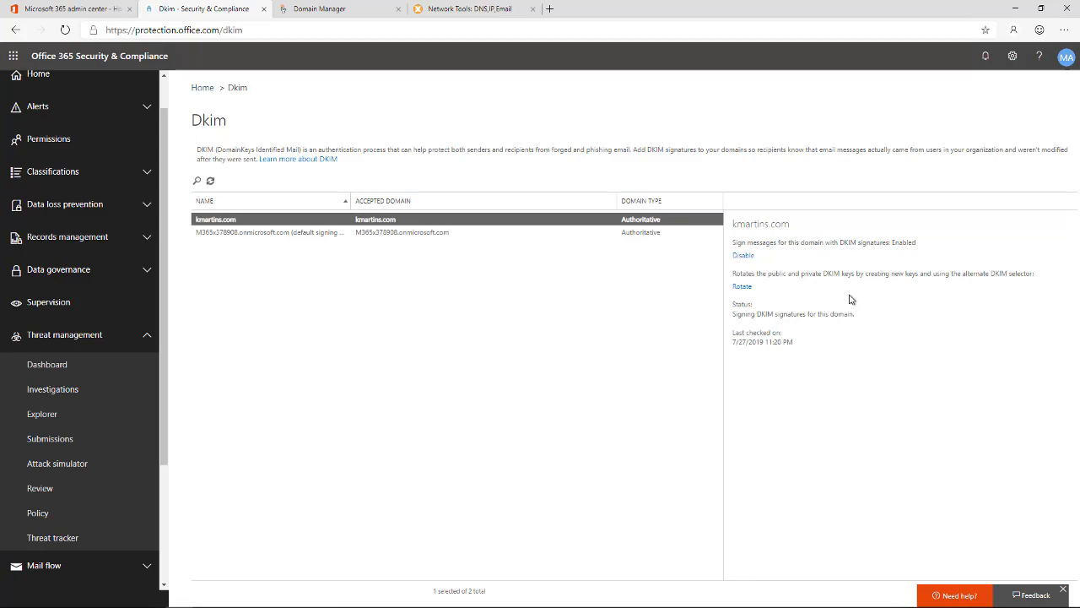
mouse_move(672, 382)
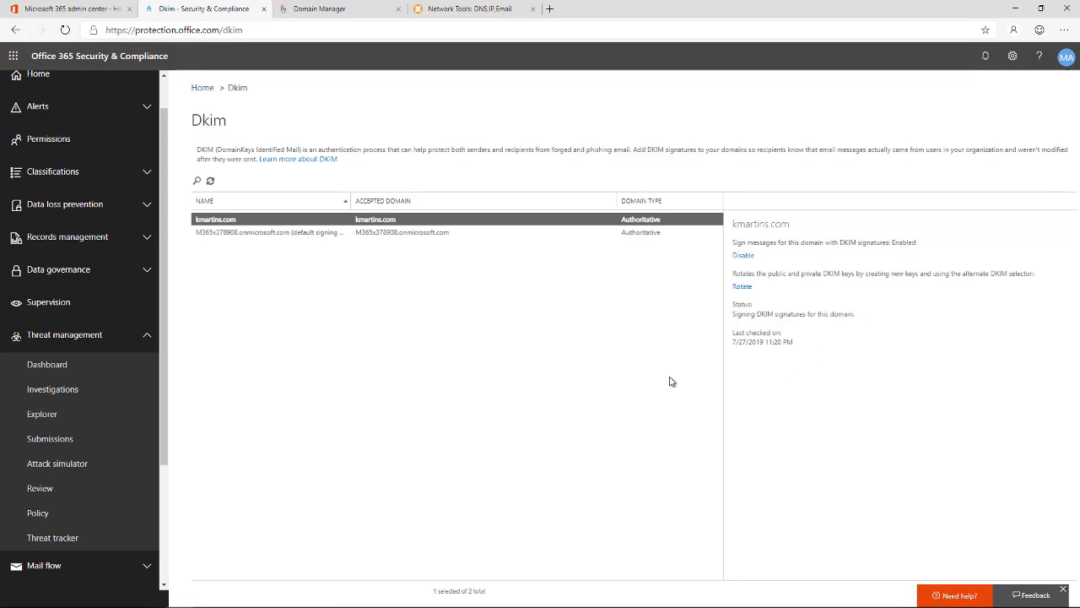